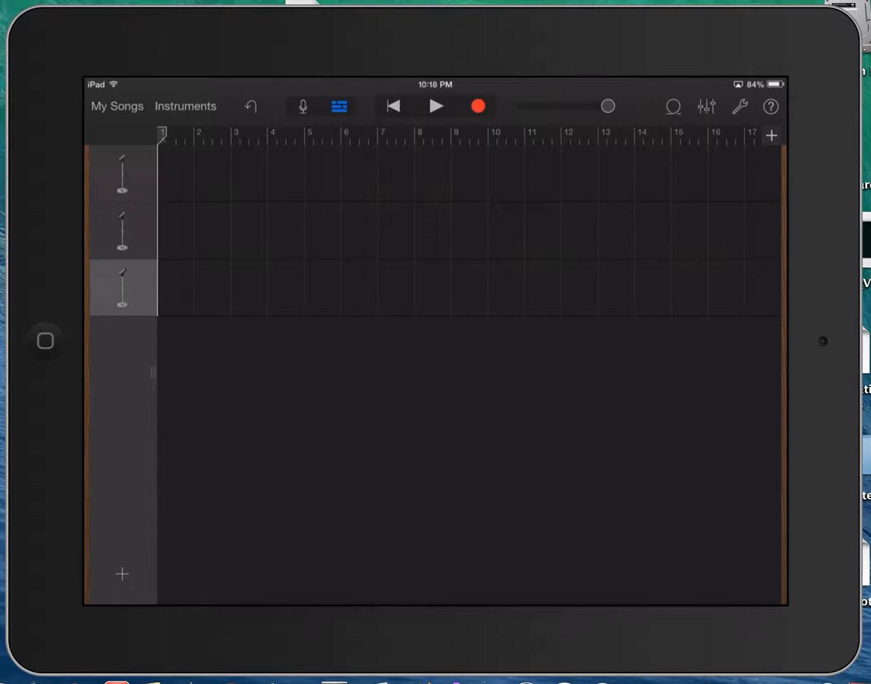
{"action": "mouse_move", "coordinate": [223, 301]}
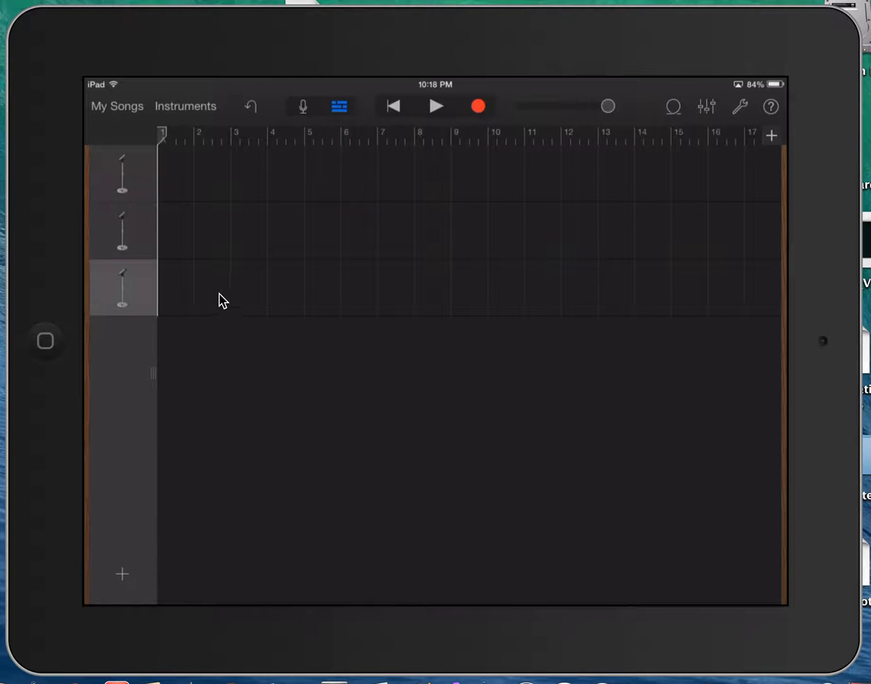
{"action": "mouse_move", "coordinate": [176, 304]}
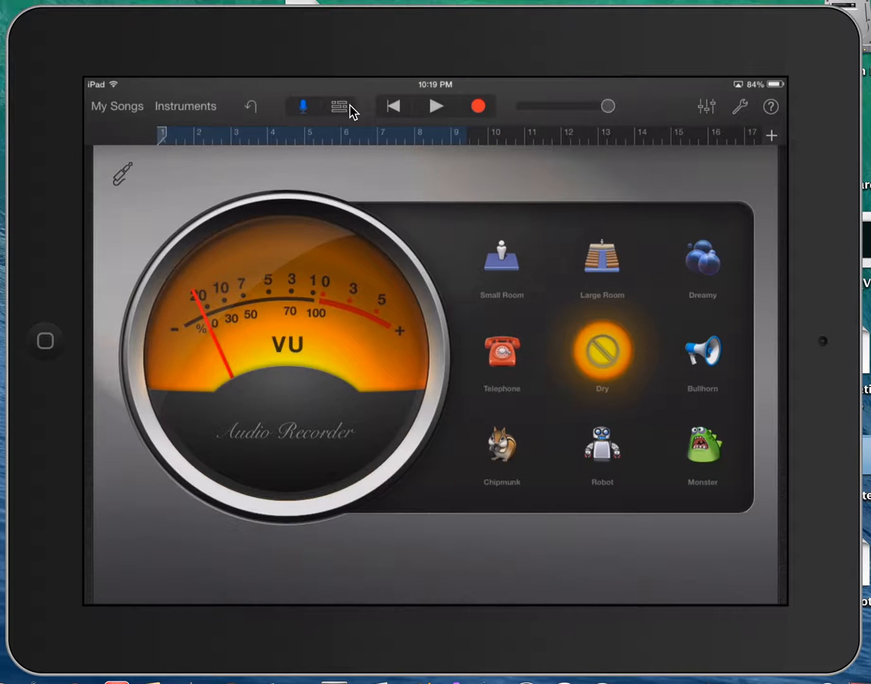
Finish the eight-bar take and head back toward the Tracks view.
{"action": "left_click", "coordinate": [339, 106]}
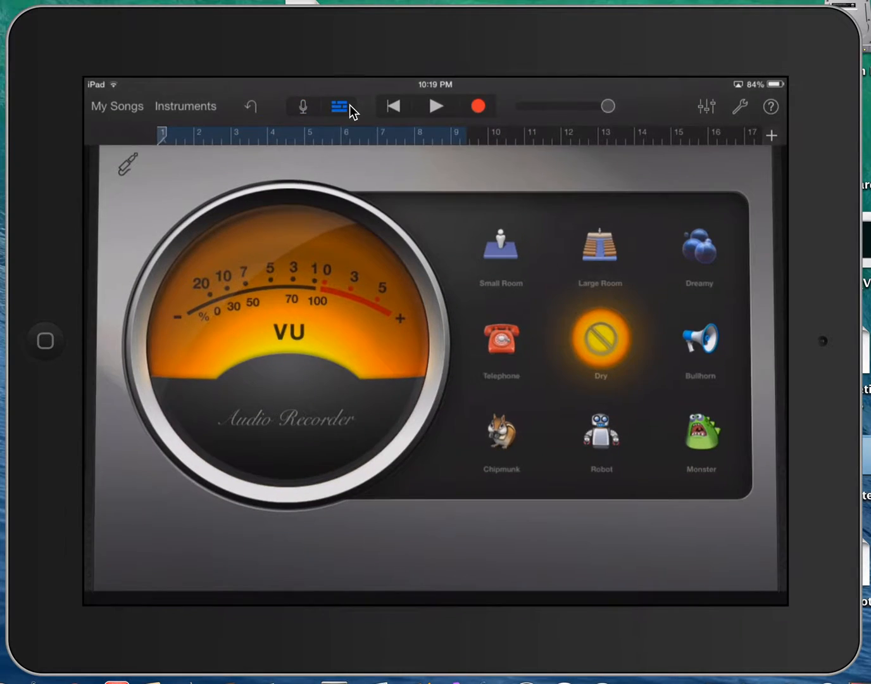
Return to Tracks view, allow the screen-mirroring prompt, and move the playhead to the song's beginning.
{"action": "left_click", "coordinate": [340, 106]}
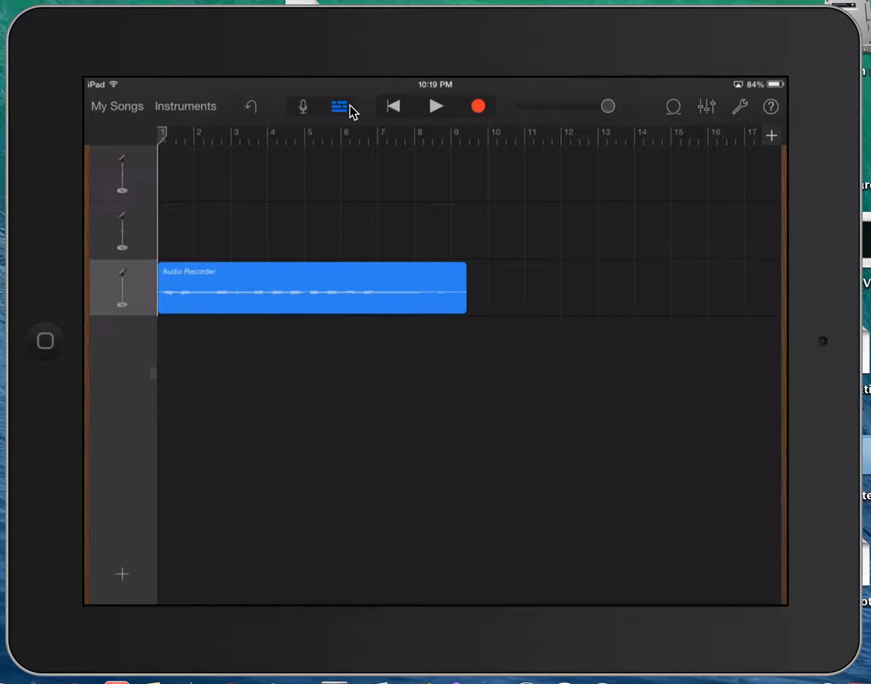
{"action": "mouse_move", "coordinate": [512, 386]}
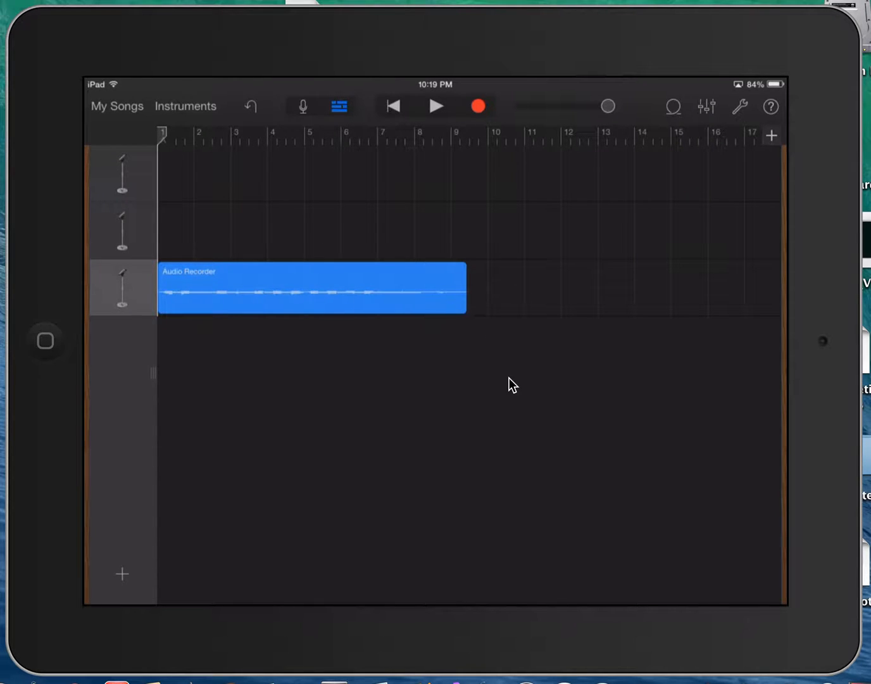
{"action": "left_click", "coordinate": [436, 105]}
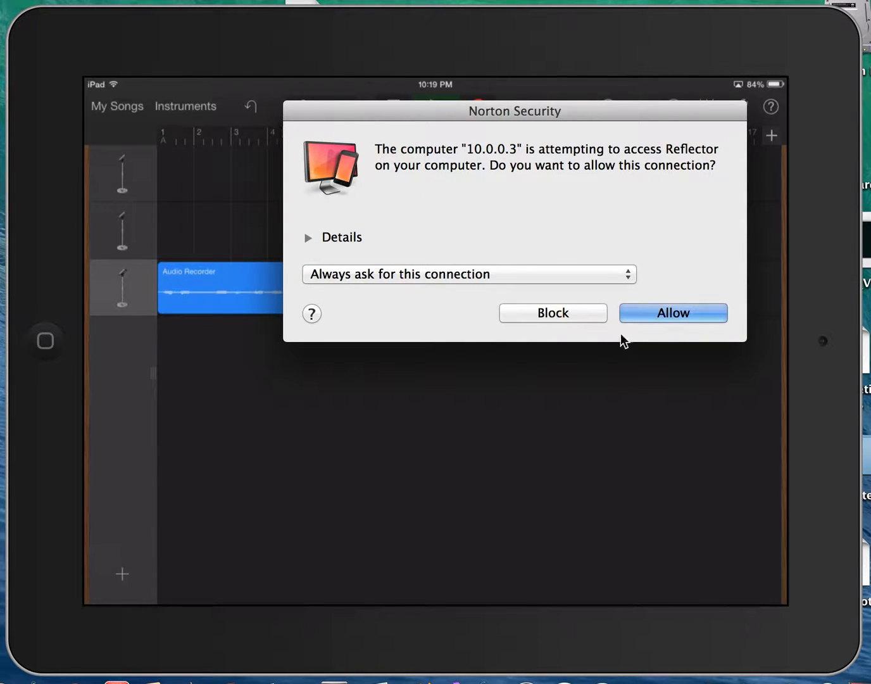
{"action": "left_click", "coordinate": [672, 312]}
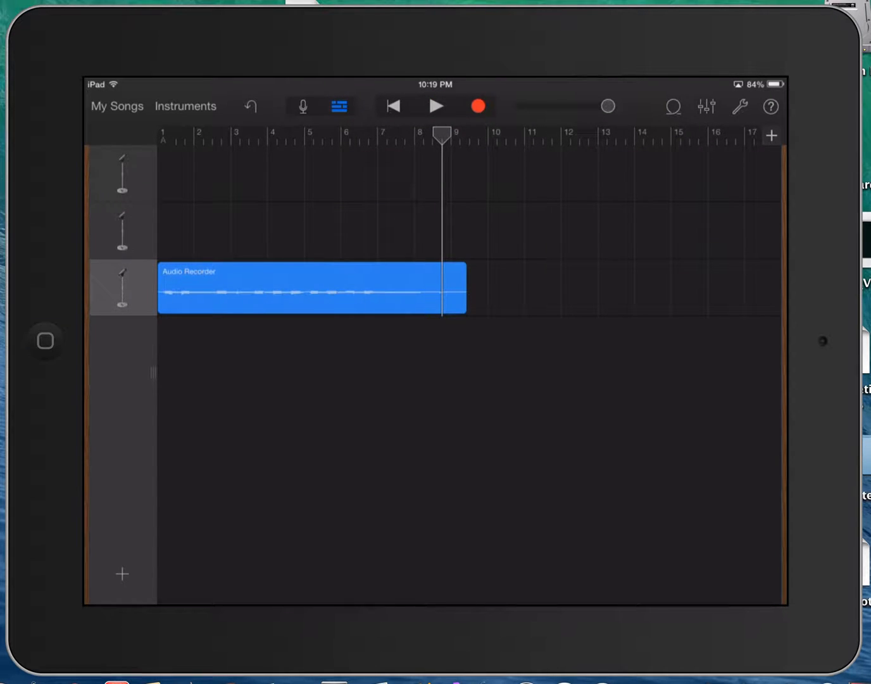
{"action": "left_click", "coordinate": [391, 105]}
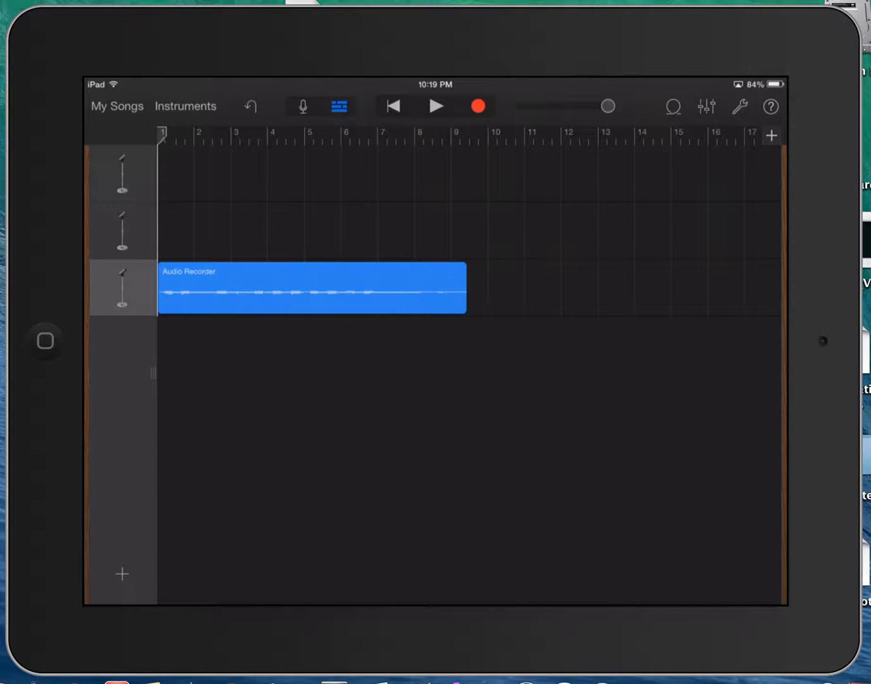
Switch the metronome off in song settings and play back the eight-bar take on the third track.
{"action": "left_click", "coordinate": [740, 106]}
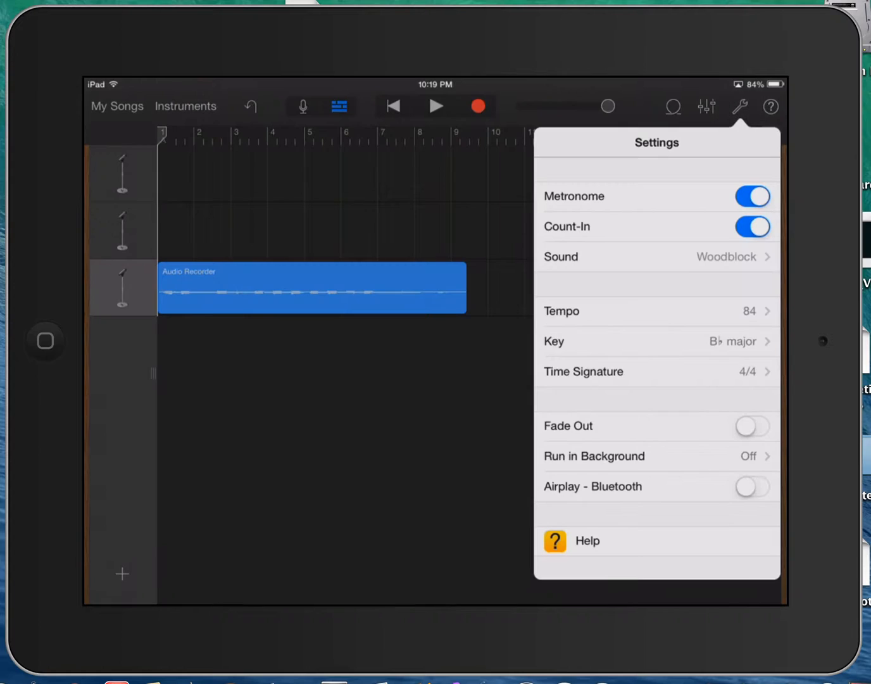
{"action": "left_click", "coordinate": [753, 196]}
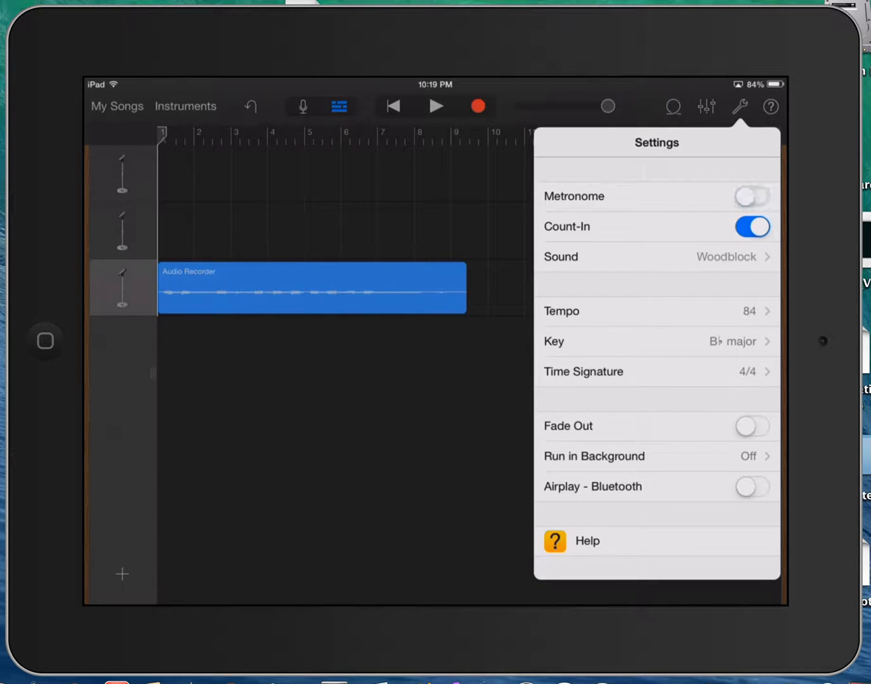
{"action": "left_click", "coordinate": [739, 106]}
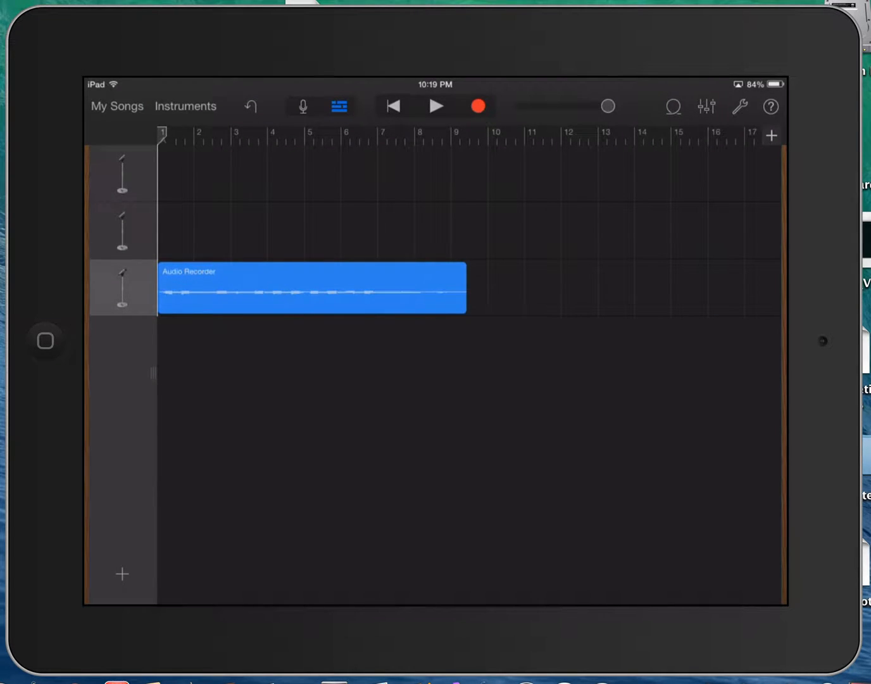
{"action": "left_click", "coordinate": [436, 105]}
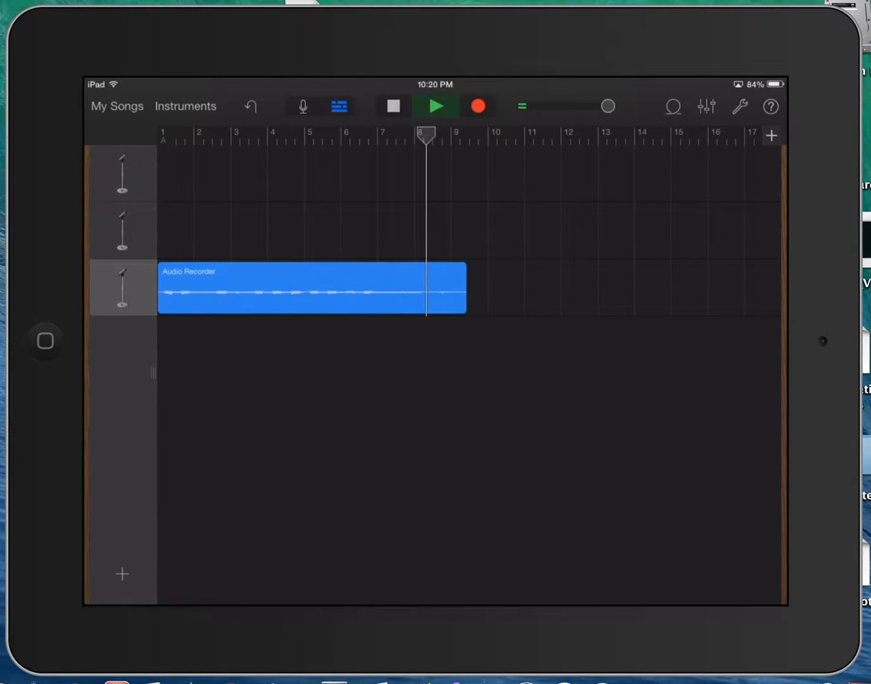
Stop playback of the clip, leaving the song at its start.
{"action": "left_click", "coordinate": [436, 106]}
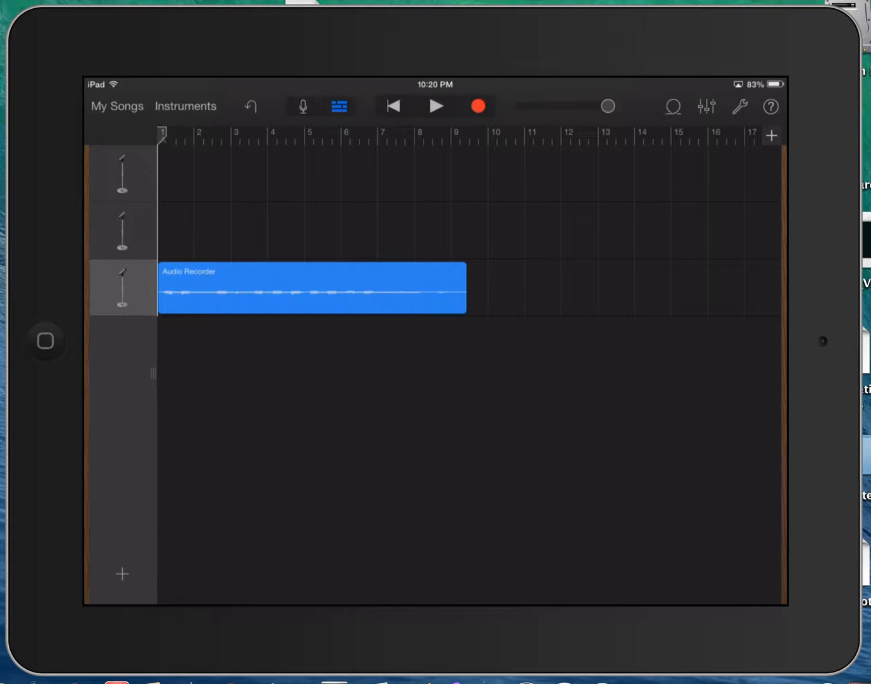
Bring up the Audio Recorder from a microphone track to begin a new take.
{"action": "left_click", "coordinate": [122, 172]}
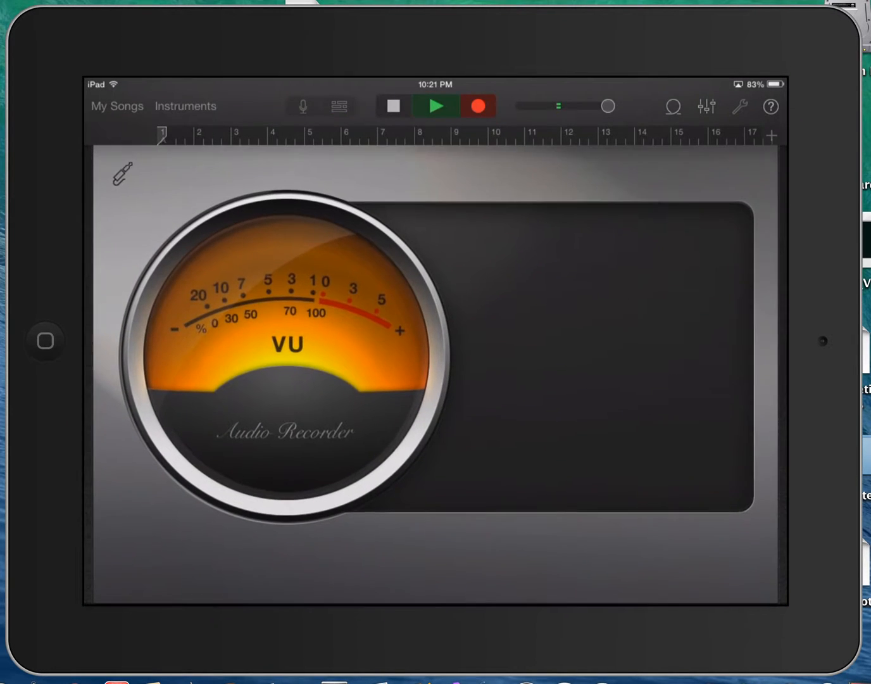
Record a roughly ten-bar take onto the first track, return to Tracks view and play both takes.
{"action": "left_click", "coordinate": [673, 106]}
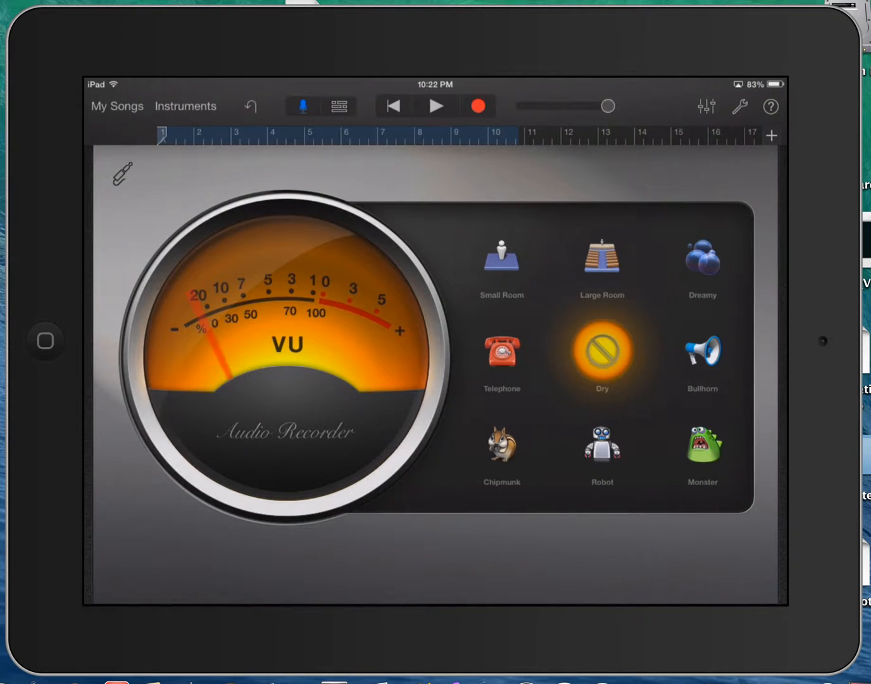
{"action": "left_click", "coordinate": [339, 106]}
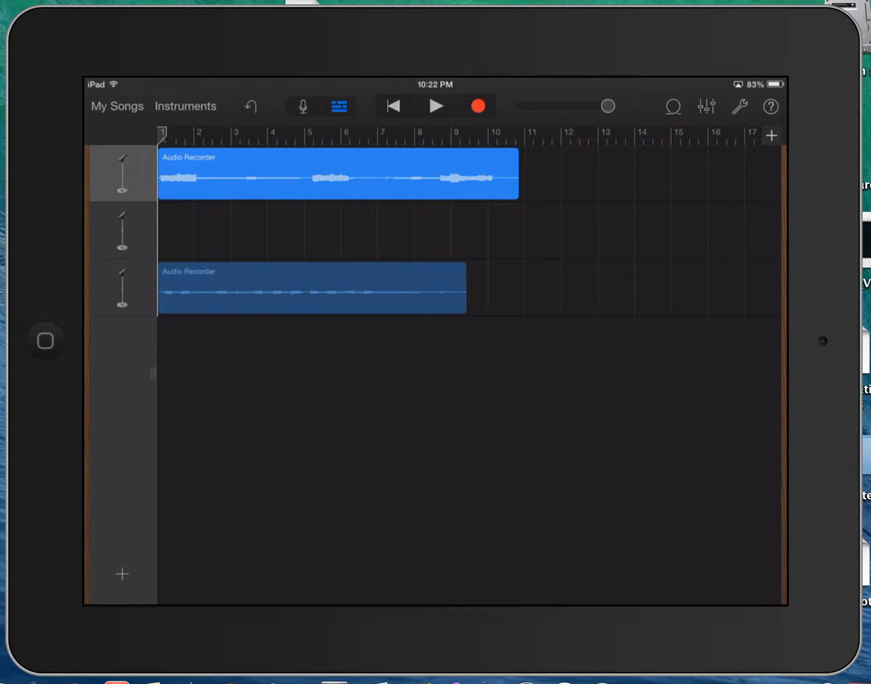
{"action": "left_click", "coordinate": [436, 106]}
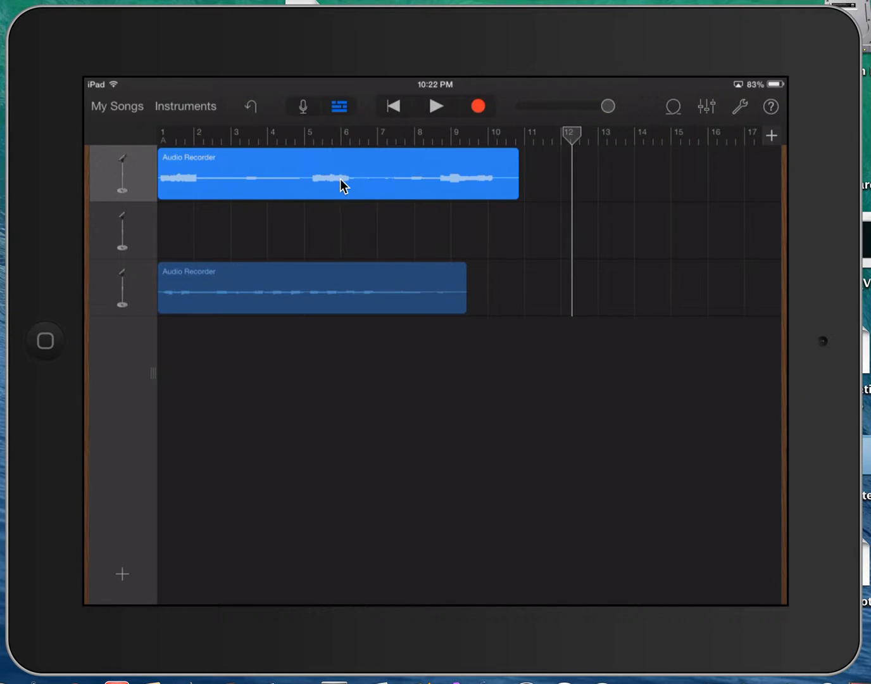
{"action": "mouse_move", "coordinate": [130, 244]}
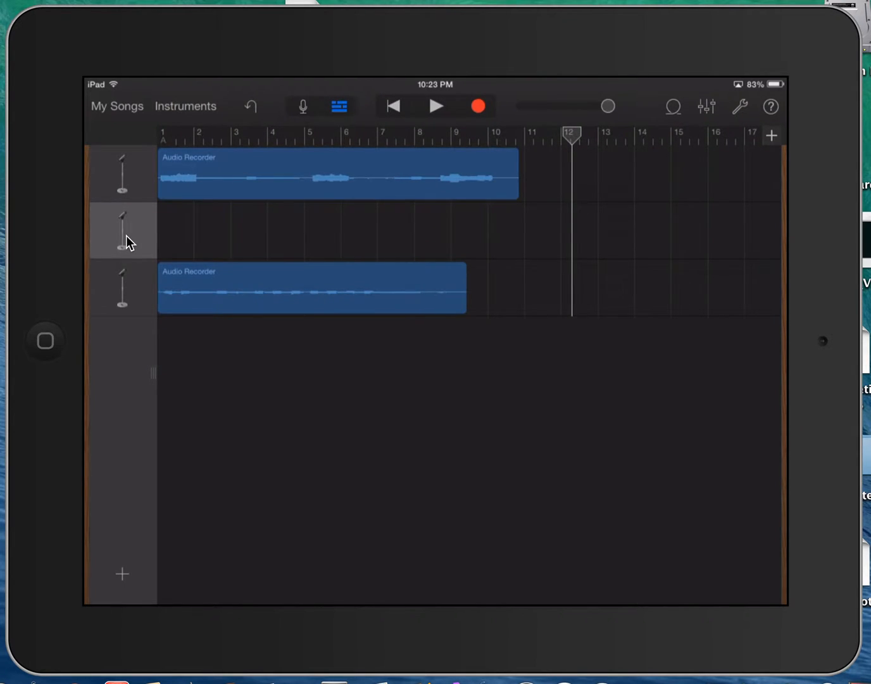
{"action": "mouse_move", "coordinate": [254, 402]}
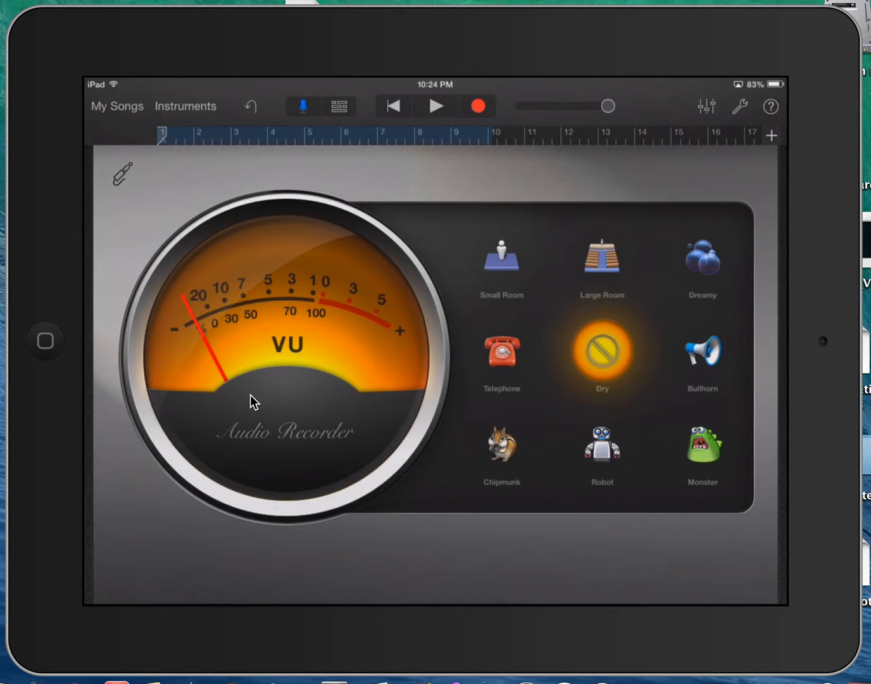
Finish the nine-bar take on the second track and return to the arrangement.
{"action": "left_click", "coordinate": [339, 106]}
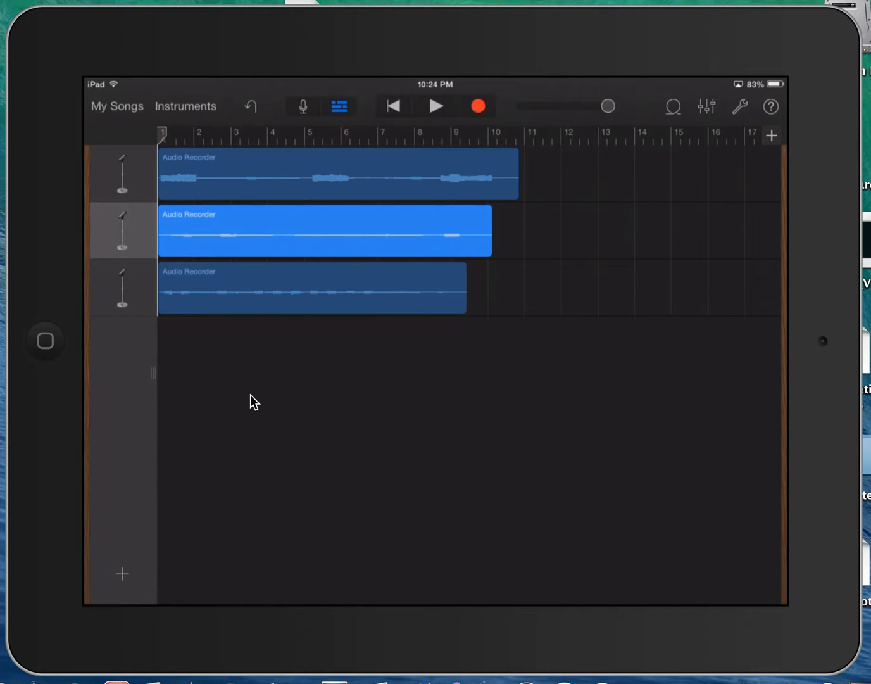
Play all three takes together, then stop playback.
{"action": "left_click", "coordinate": [436, 106]}
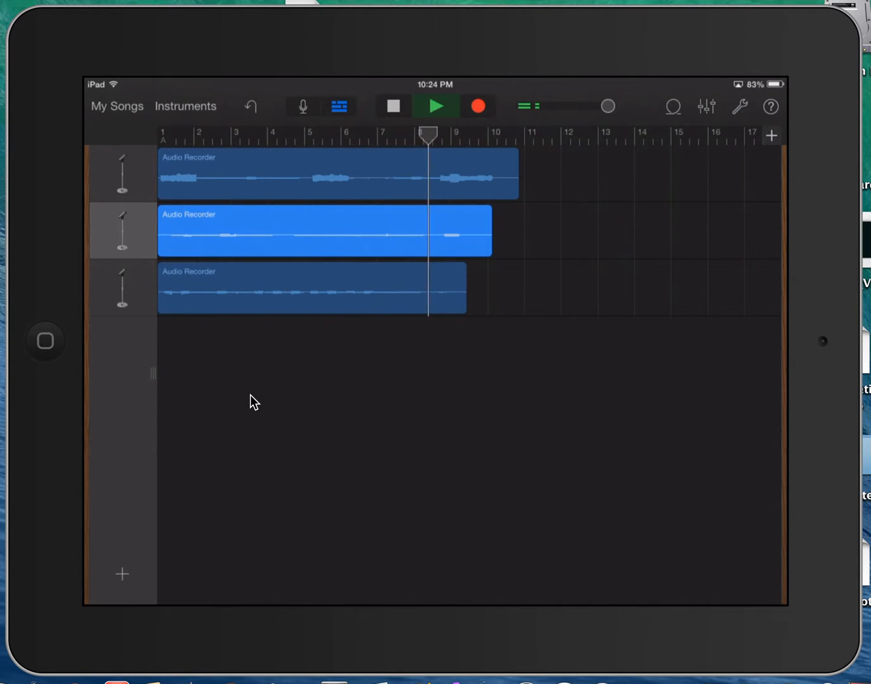
{"action": "left_click", "coordinate": [436, 106]}
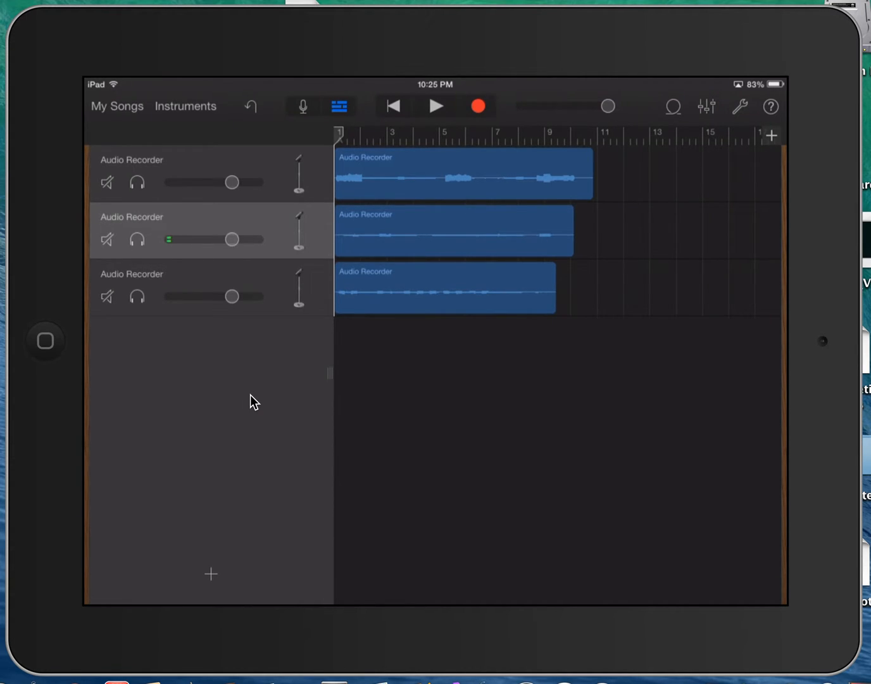
Mute the other tracks, keep the first microphone track live, and play its take alone.
{"action": "left_click", "coordinate": [462, 173]}
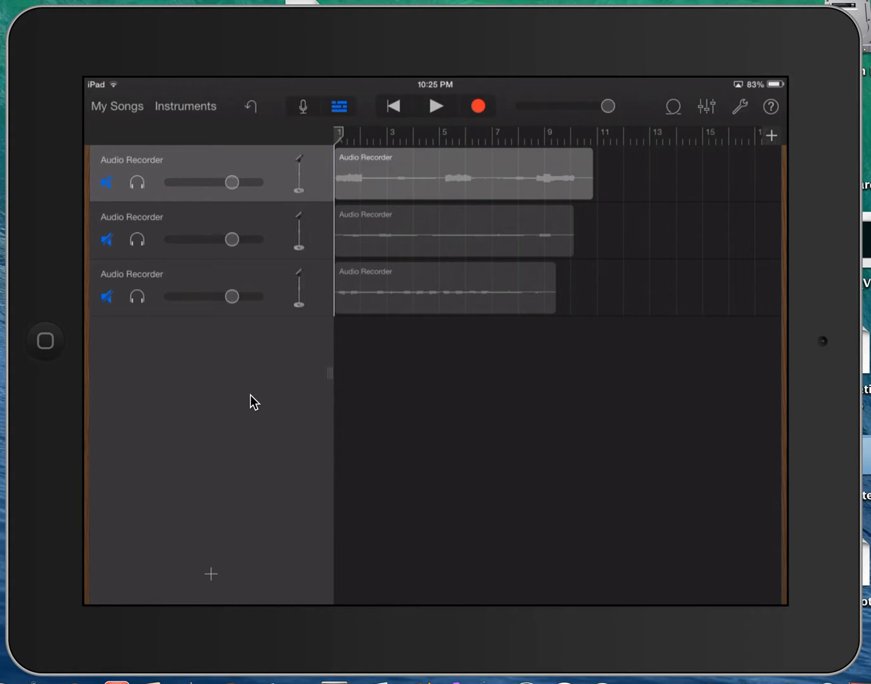
{"action": "left_click", "coordinate": [464, 173]}
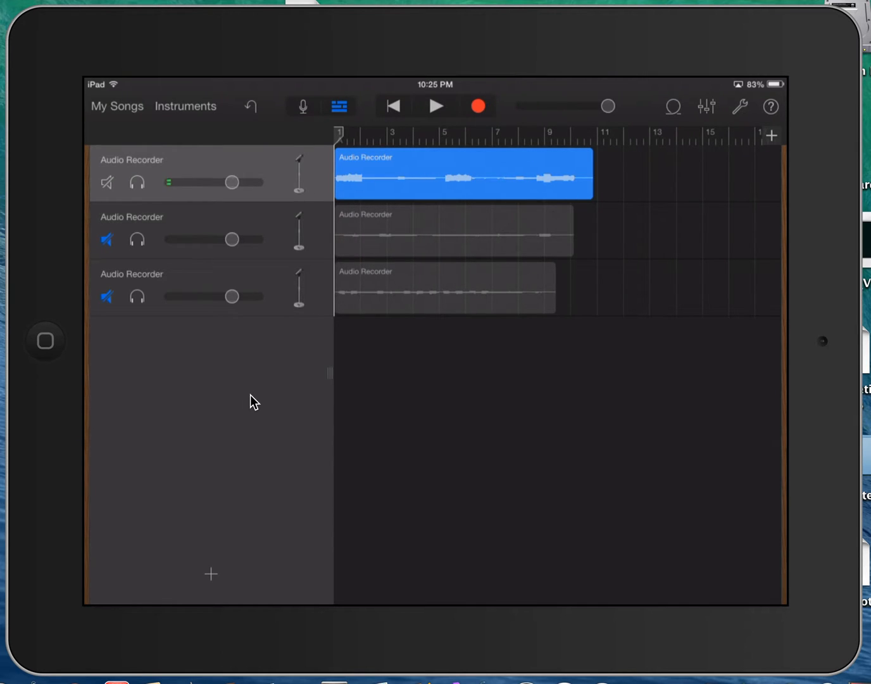
{"action": "left_click", "coordinate": [436, 106]}
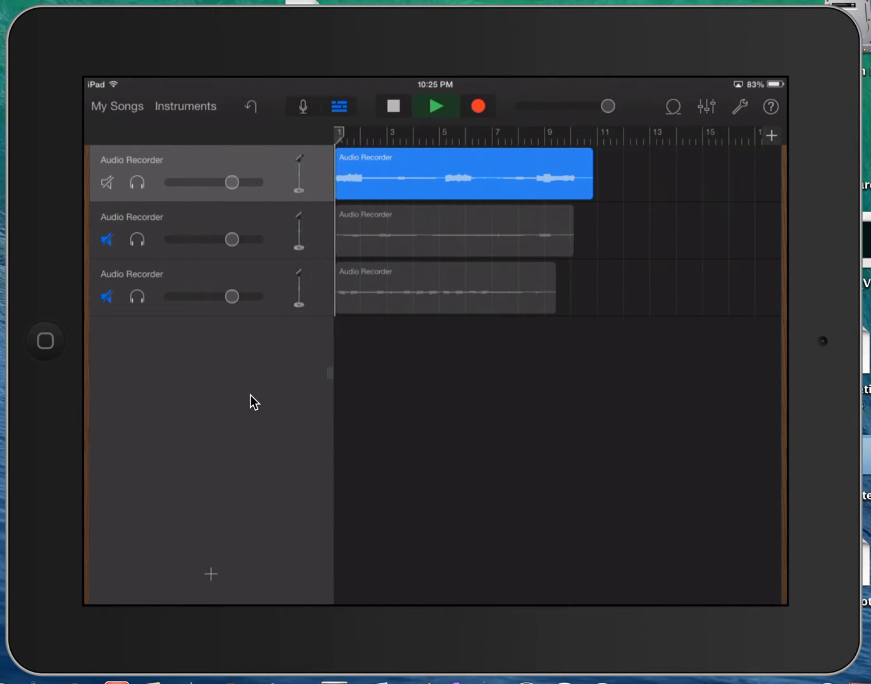
{"action": "left_click", "coordinate": [435, 106]}
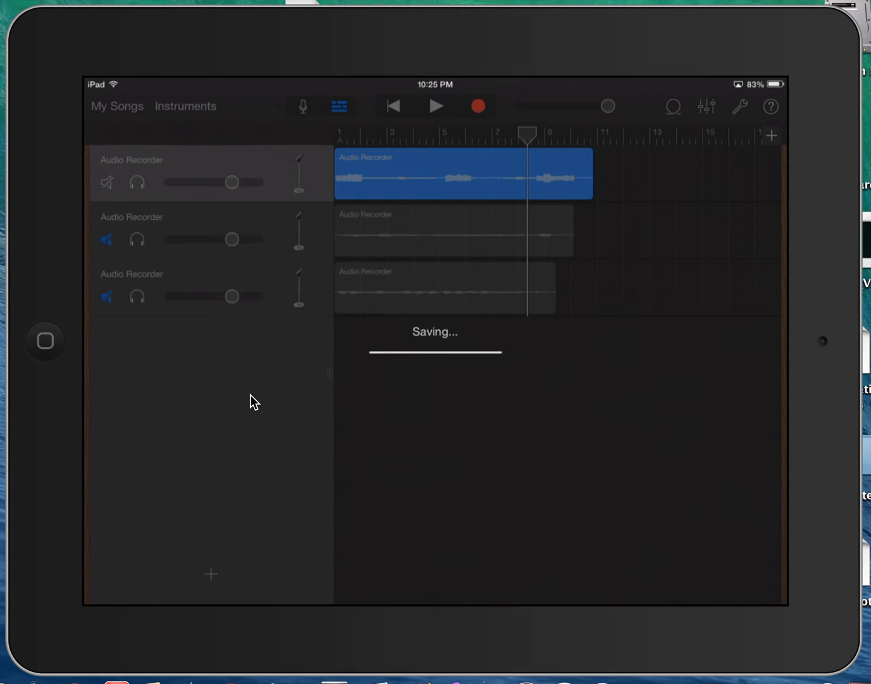
Leave the song for My Songs, saving it as My Song 4.
{"action": "left_click", "coordinate": [116, 106]}
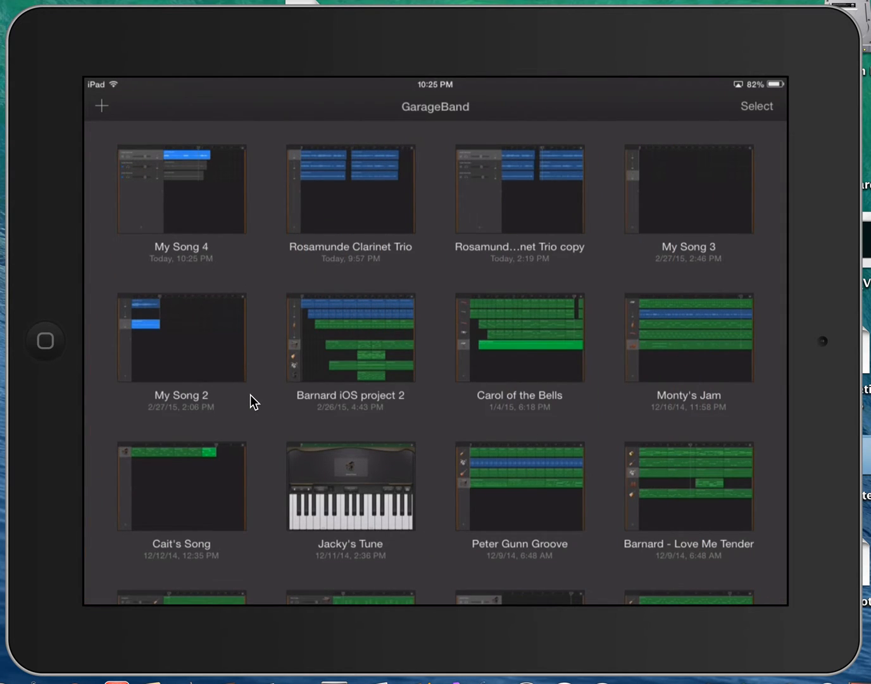
Open Rosamunde Clarinet Trio and play it with the third track alone unmuted.
{"action": "left_click", "coordinate": [180, 188]}
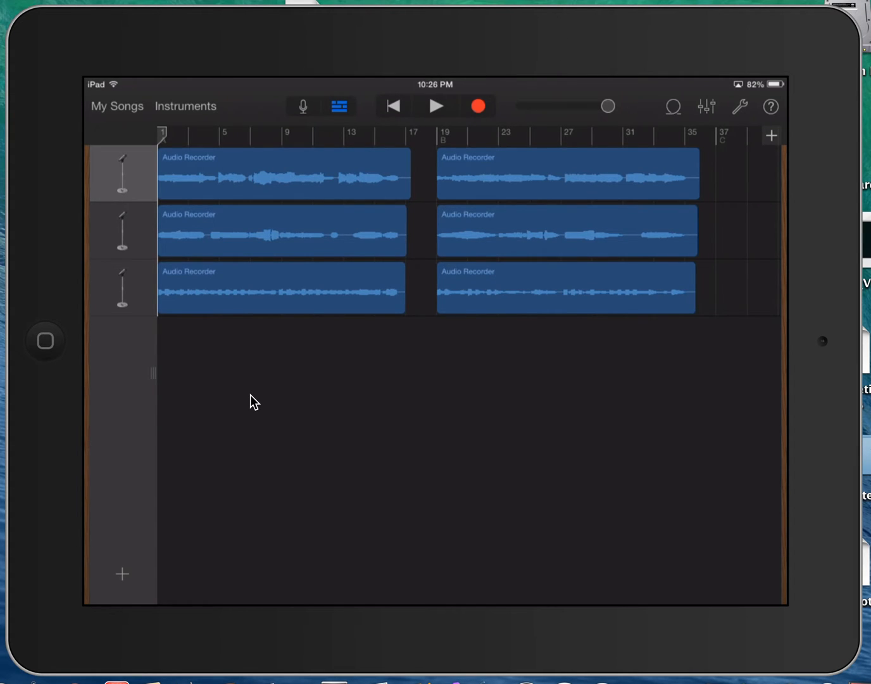
{"action": "left_click", "coordinate": [436, 106]}
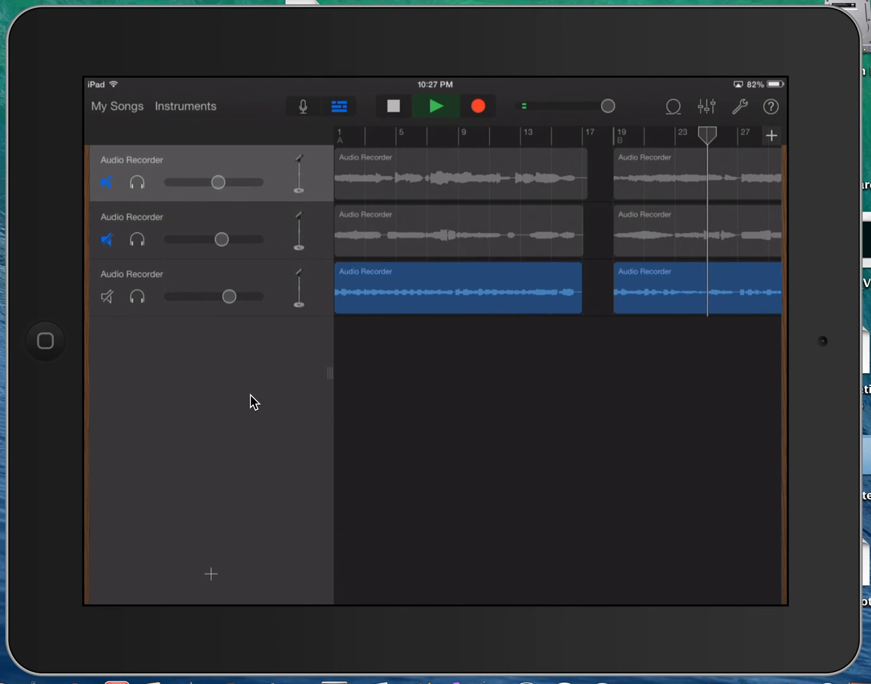
Stop playback of the soloed third microphone track partway through the second section.
{"action": "left_click", "coordinate": [392, 106]}
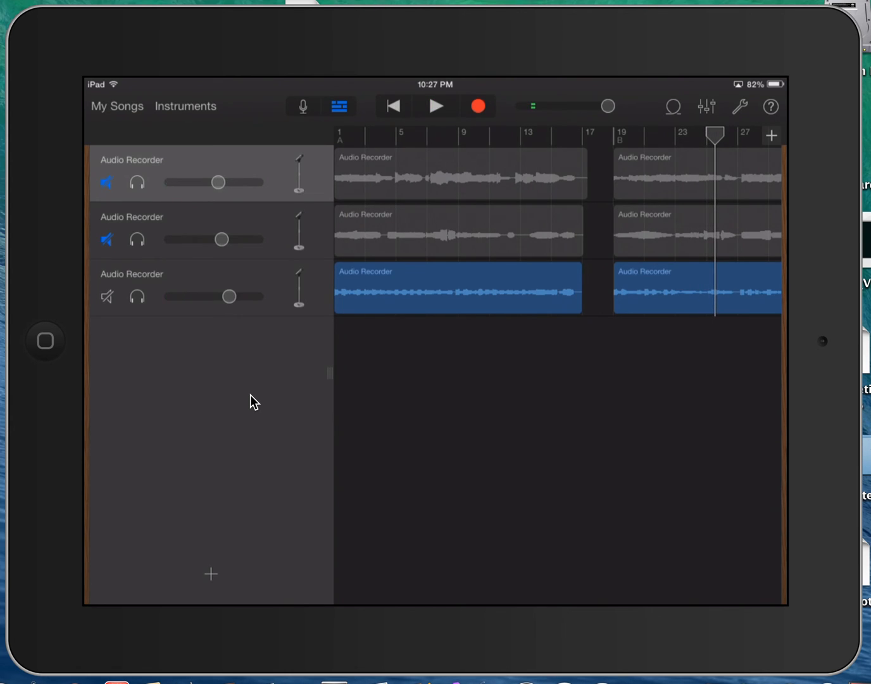